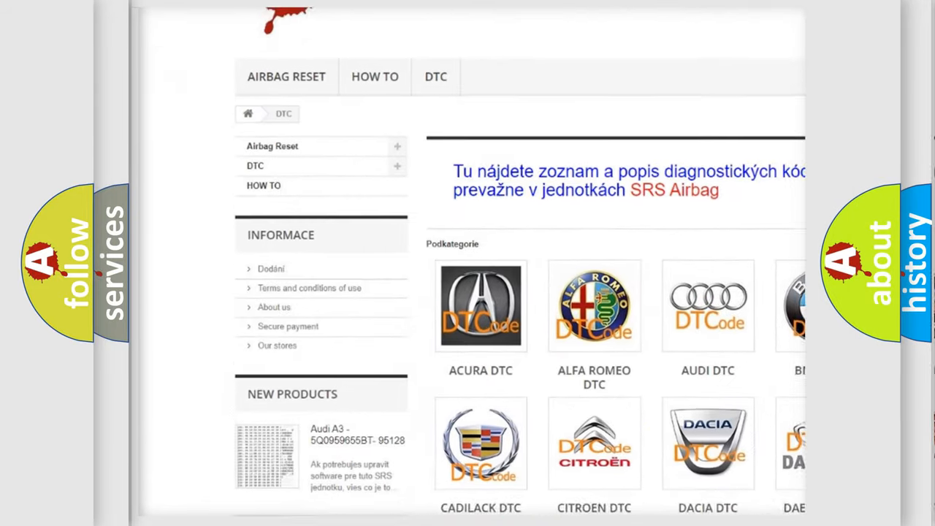
scroll(down, 3)
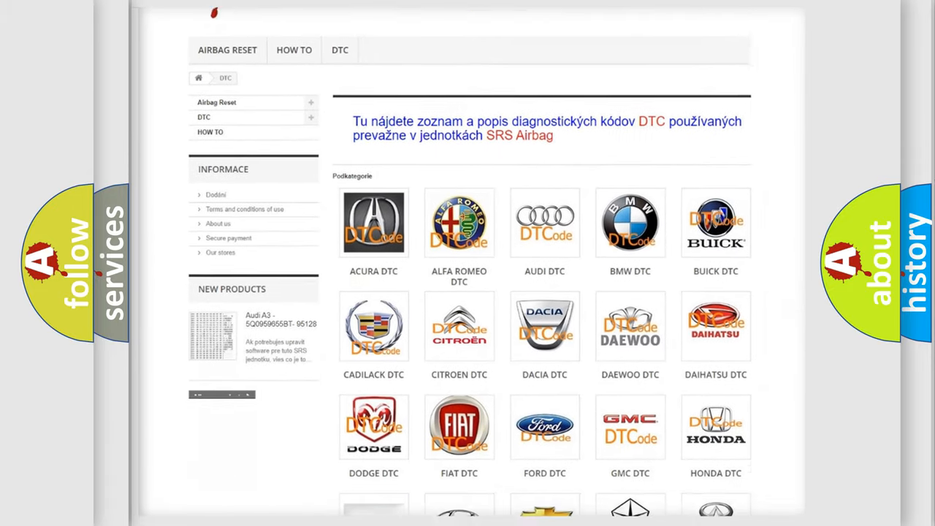
scroll(down, 3)
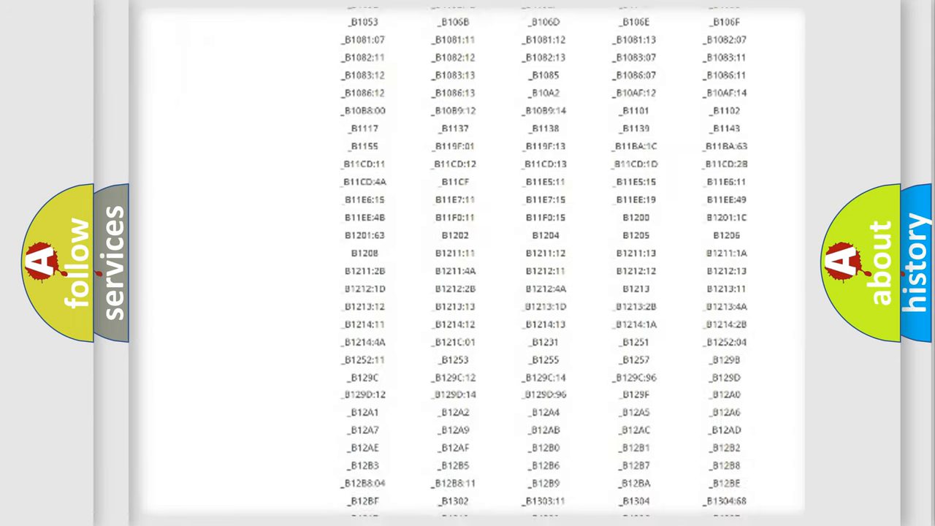
scroll(down, 3)
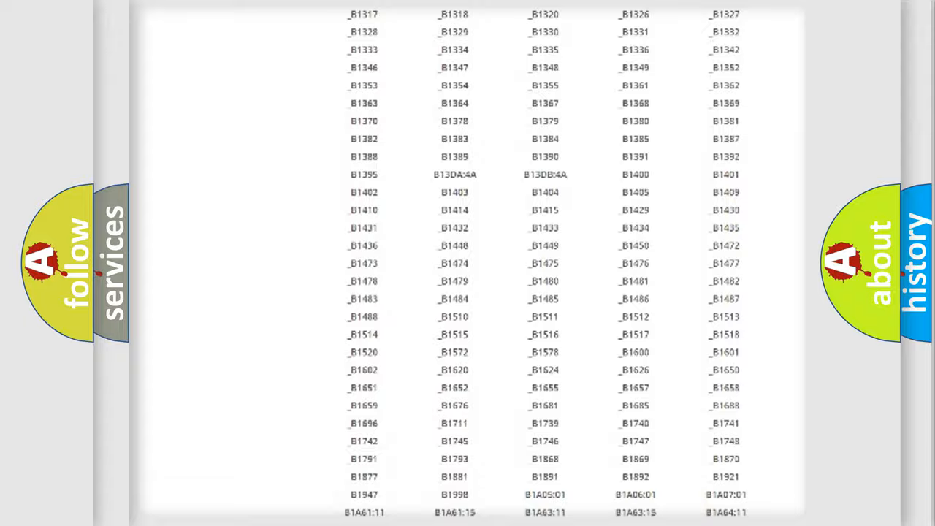